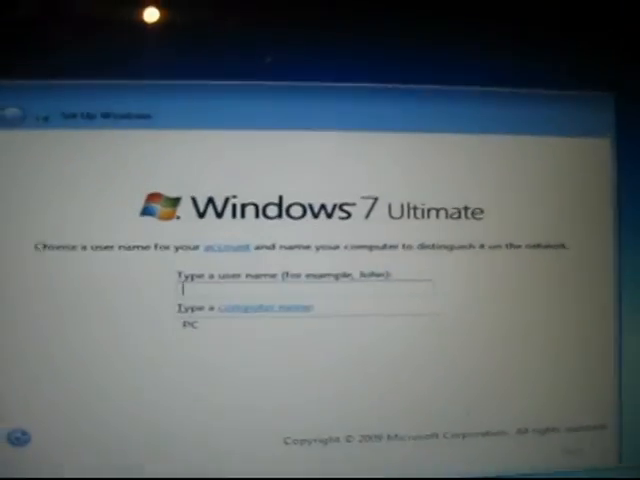
# Step: Name the new account user 'kyb' and keep the default computer name
pyautogui.write('kyb')
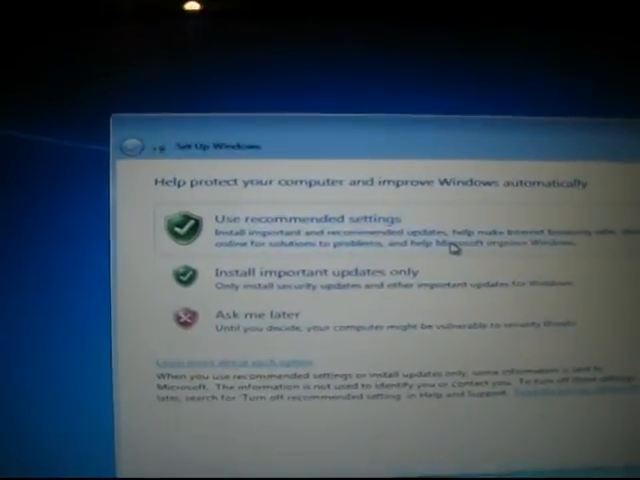
# Step: Use recommended update settings and choose (UTC-05:00) Eastern Time (US & Canada)
pyautogui.click(304, 216)
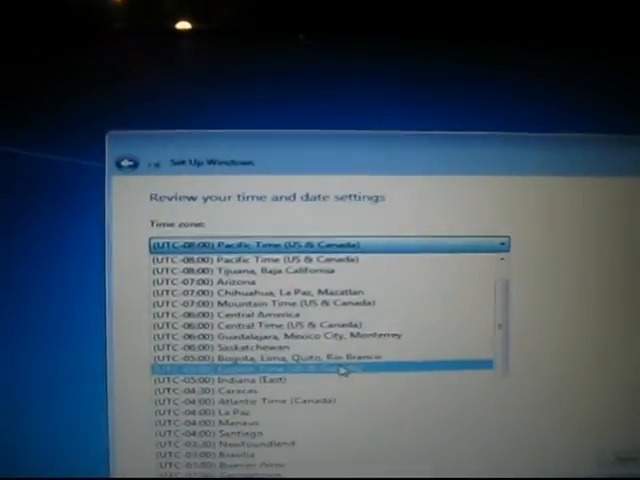
pyautogui.click(300, 372)
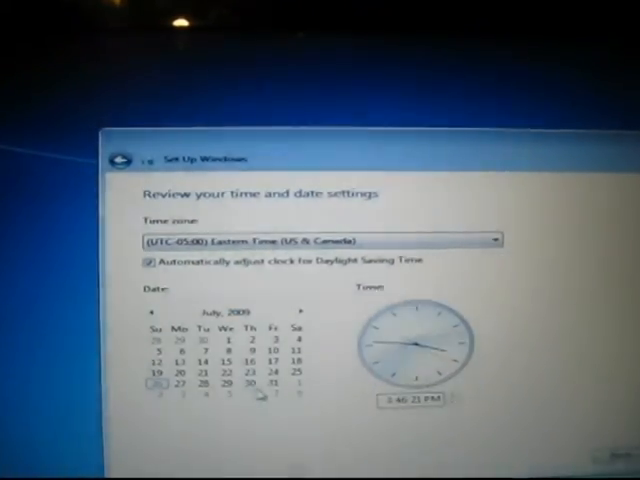